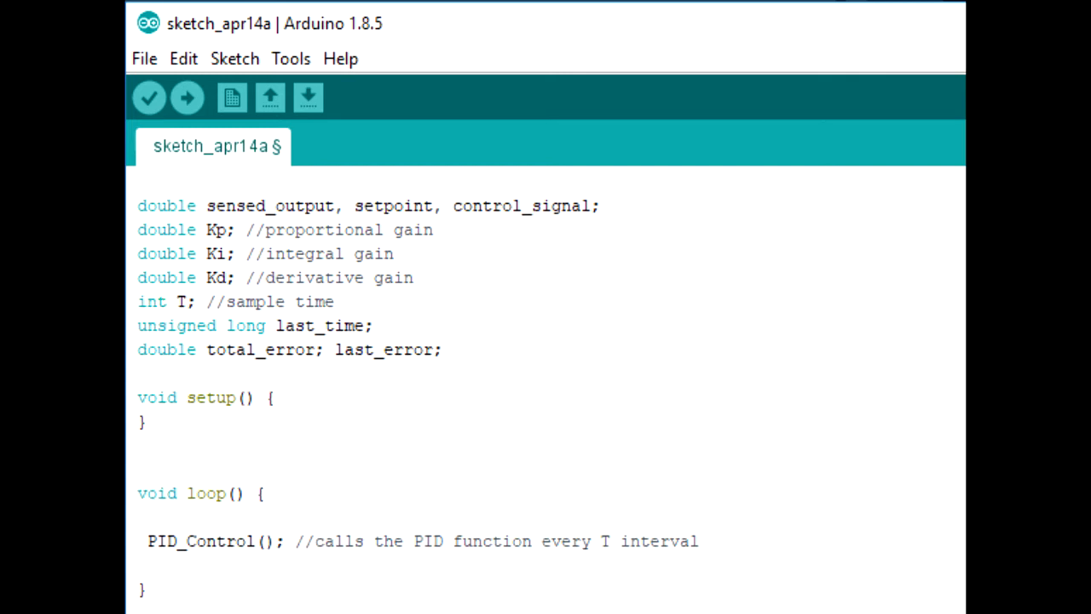
pyautogui.scroll(-3)
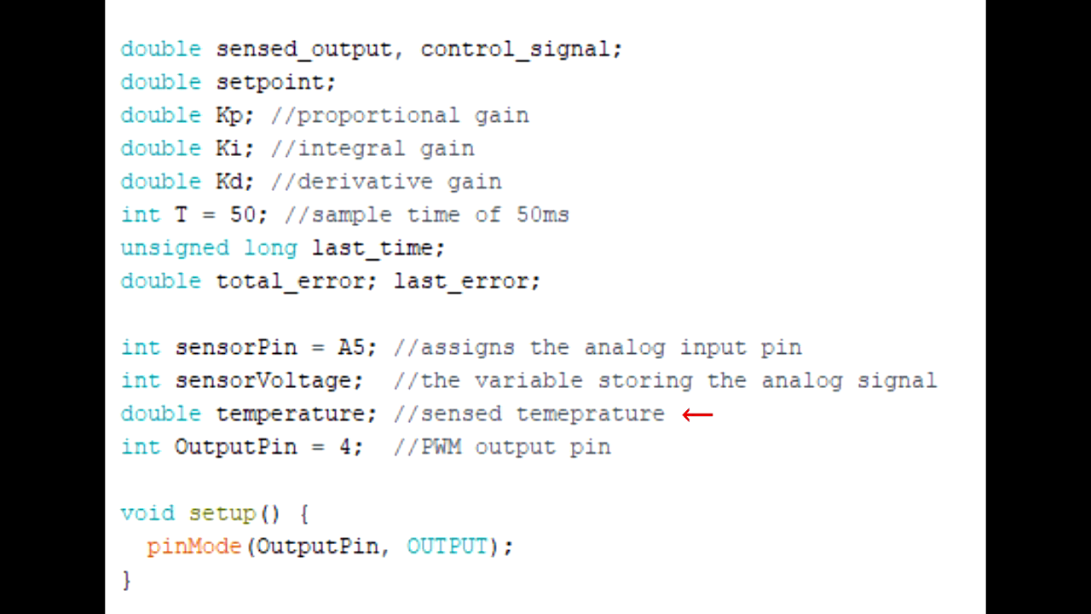
pyautogui.scroll(-3)
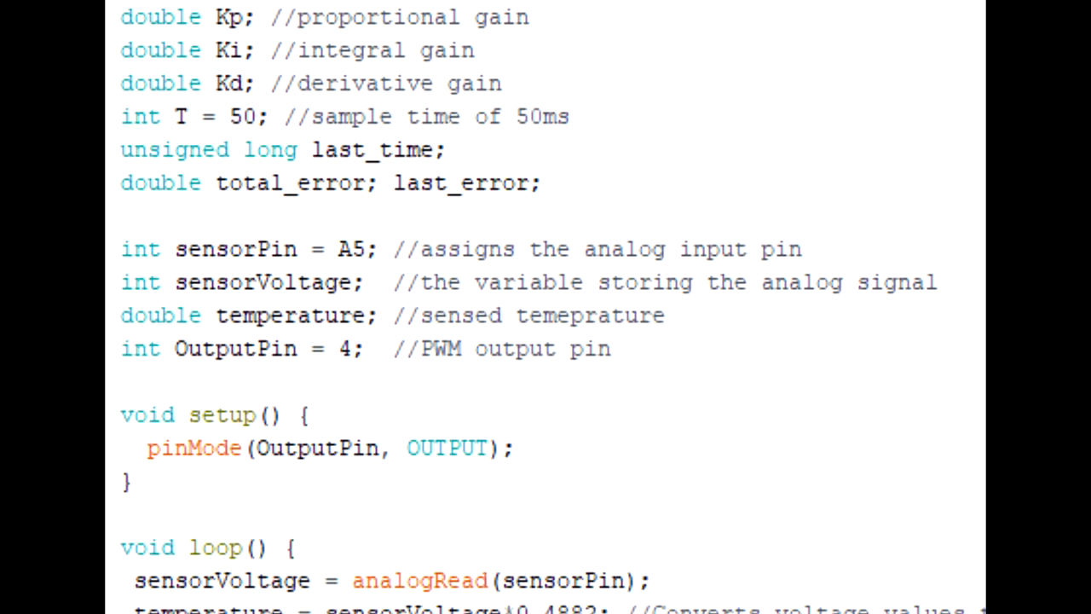
pyautogui.scroll(-3)
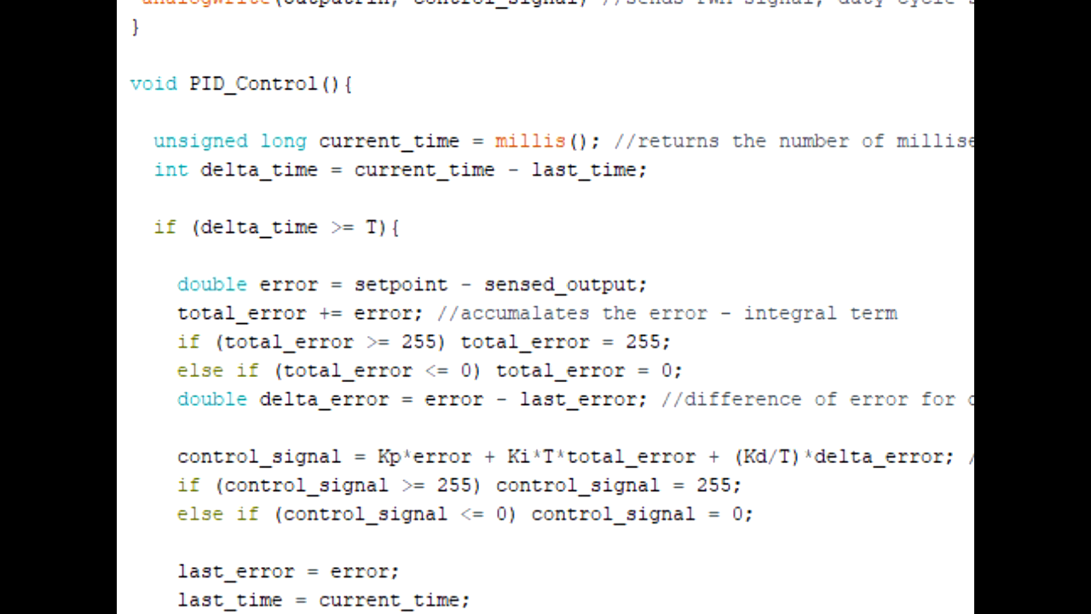
pyautogui.scroll(3)
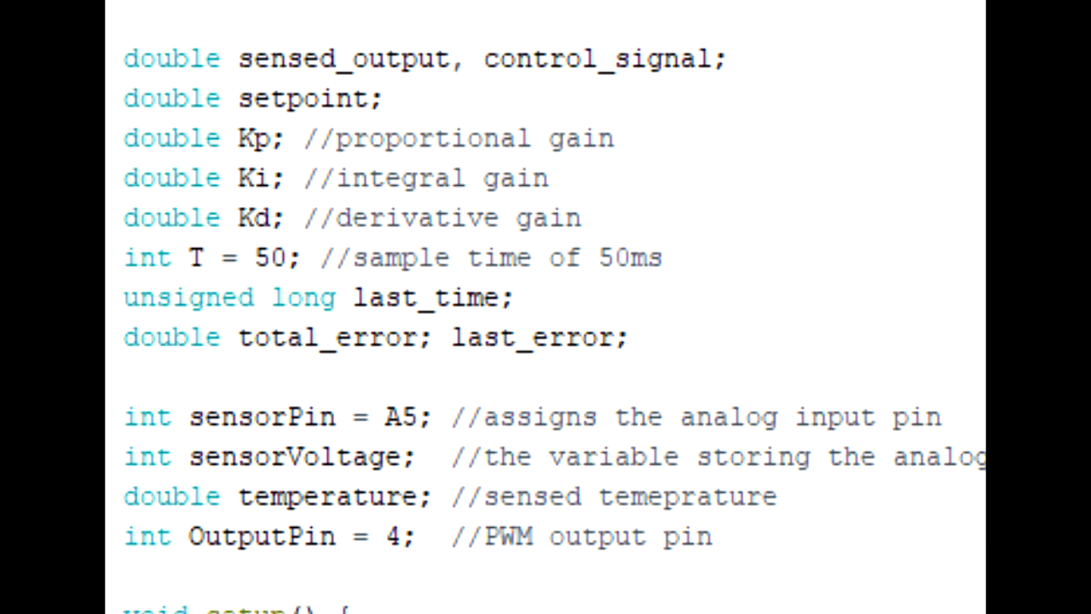